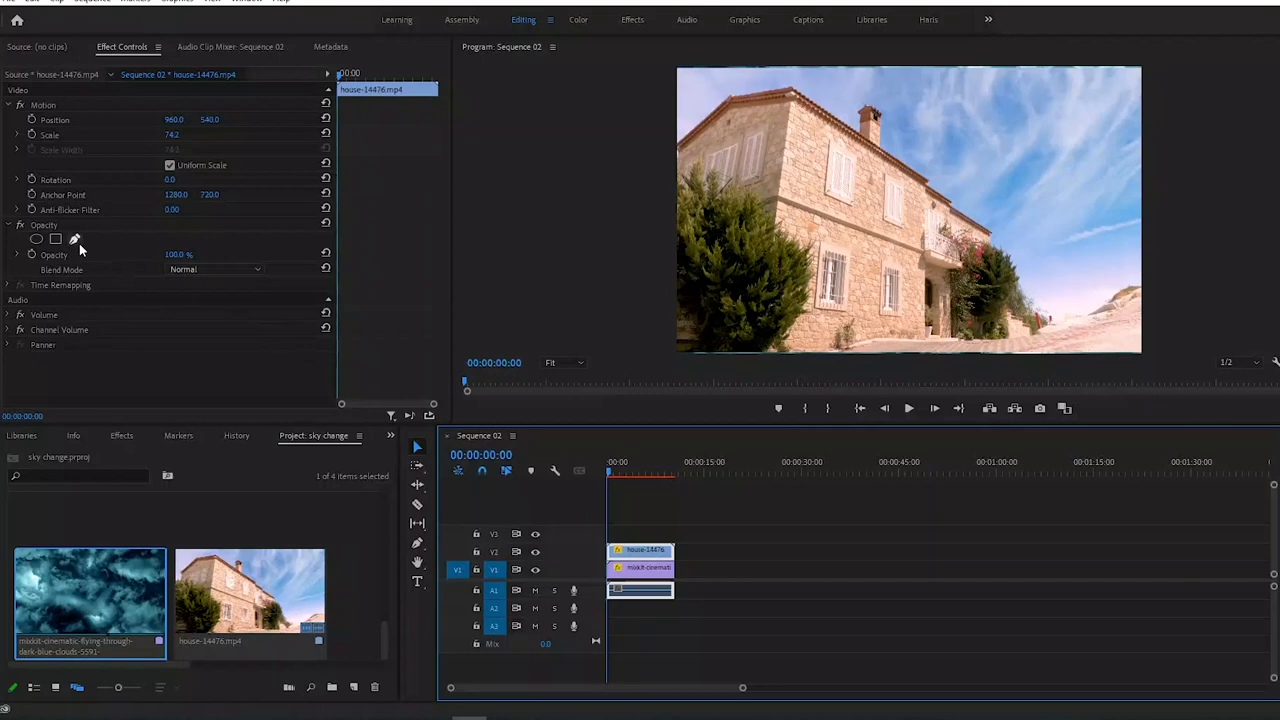
Add a Pen opacity mask to the house clip and set Program Monitor zoom to 100%
click(56, 240)
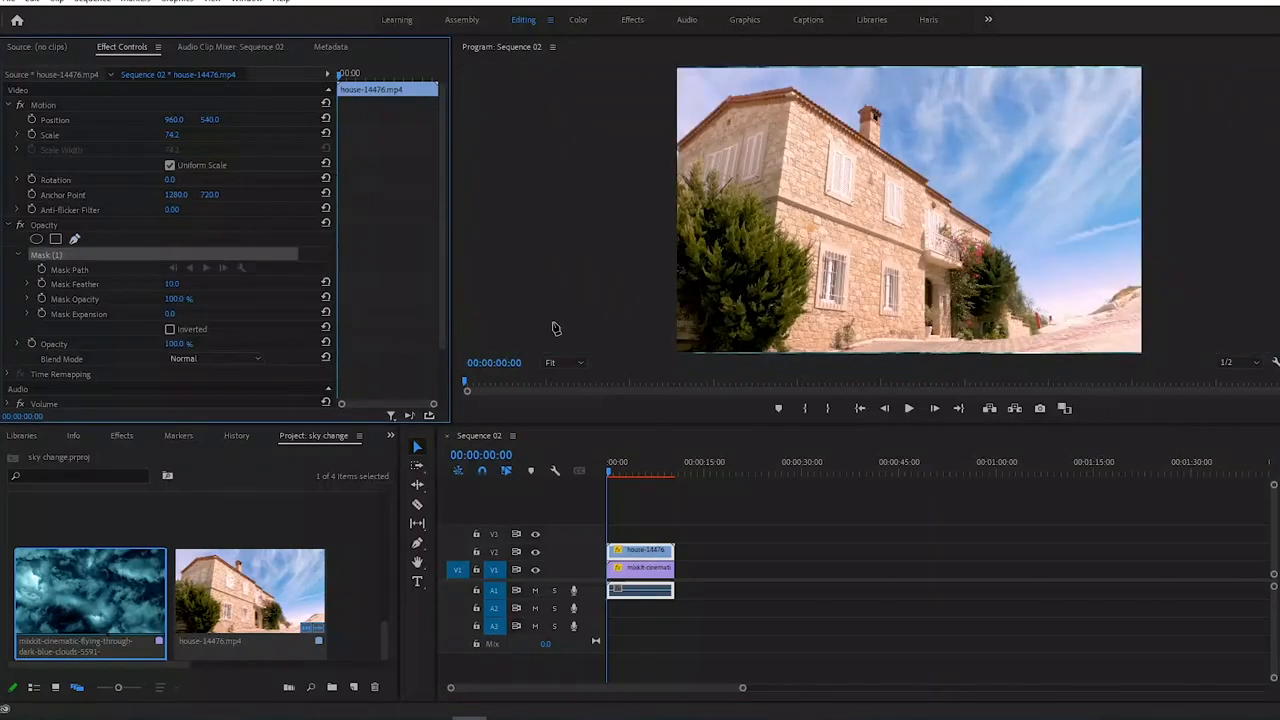
click(556, 362)
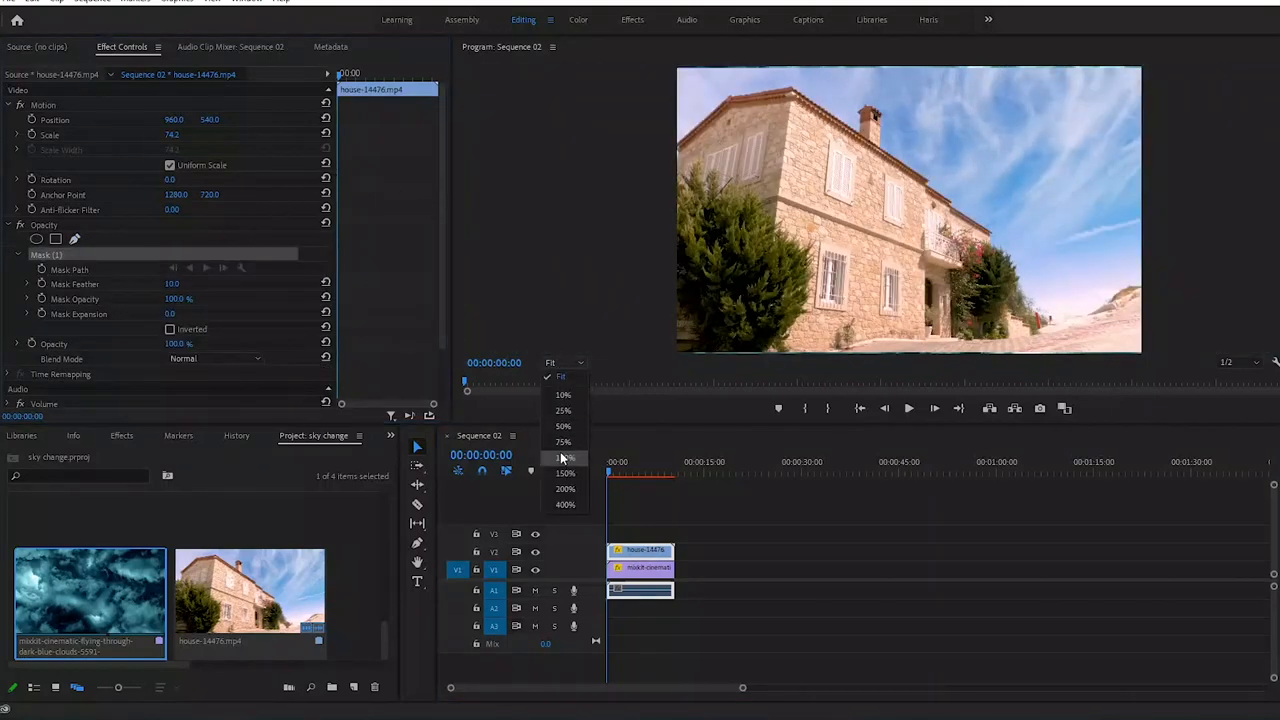
click(566, 456)
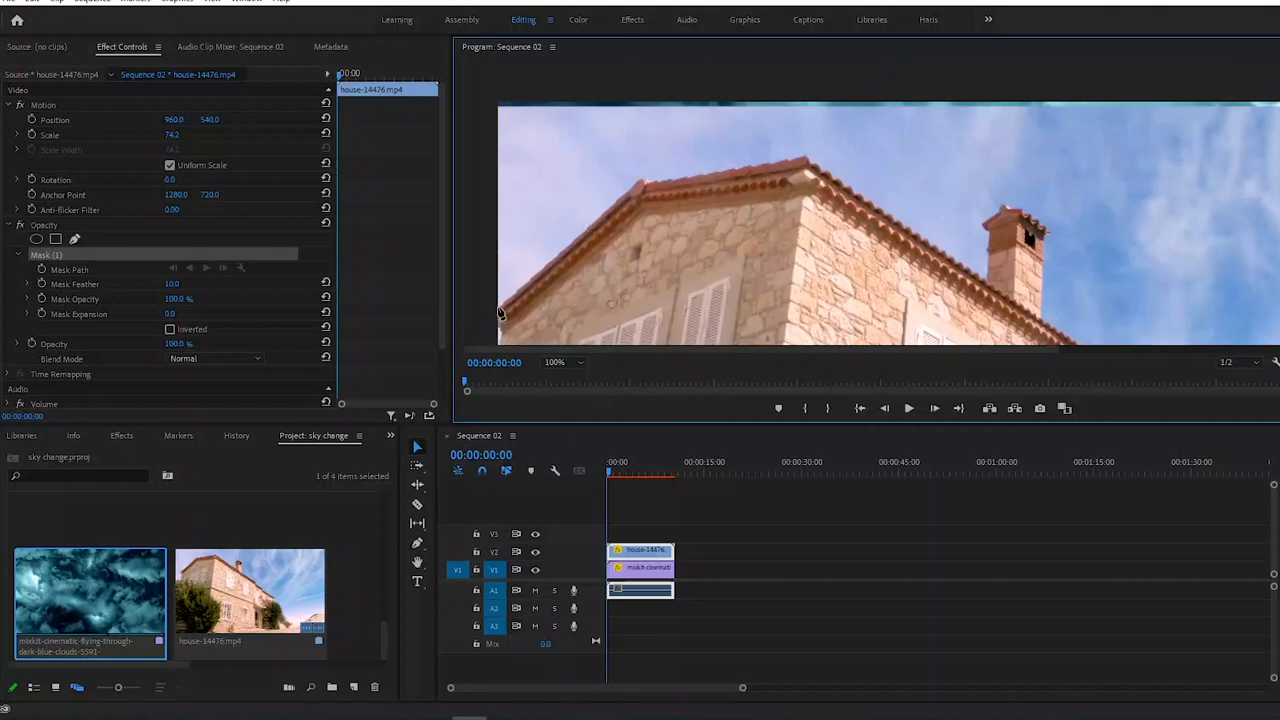
Draw mask points along the roof and chimney edge and close the path
drag(500, 306, 638, 180)
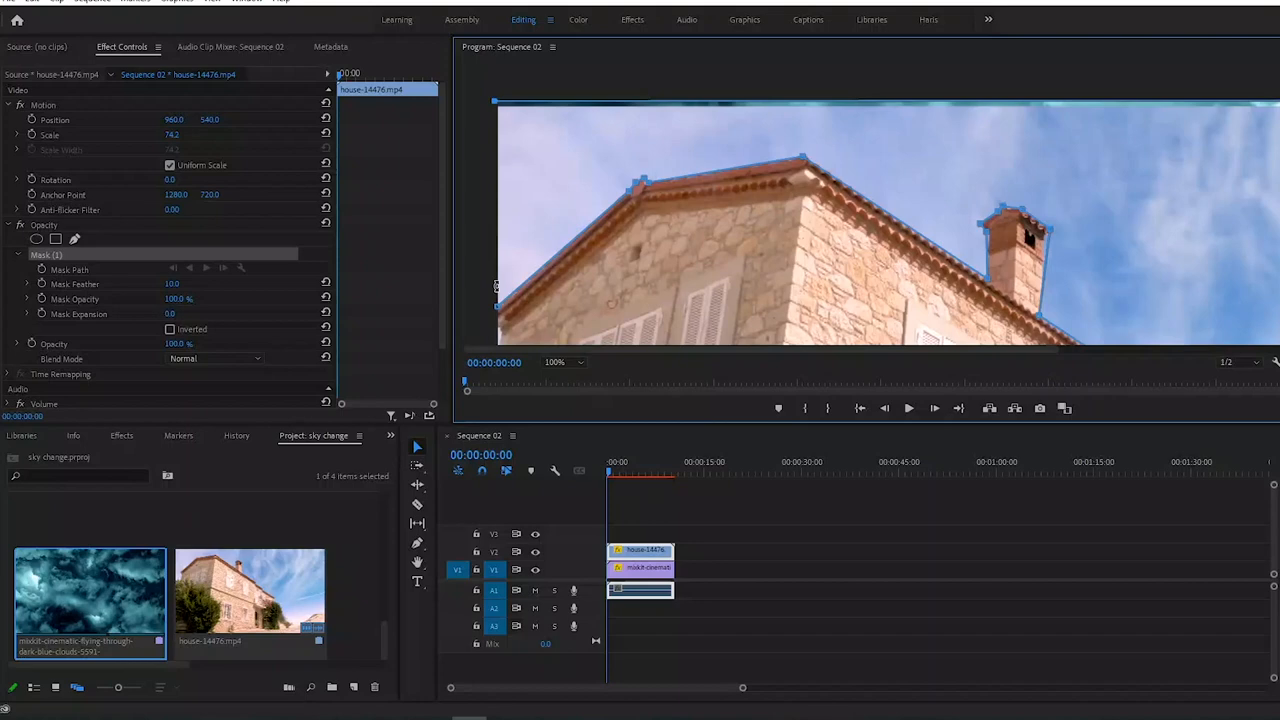
click(170, 328)
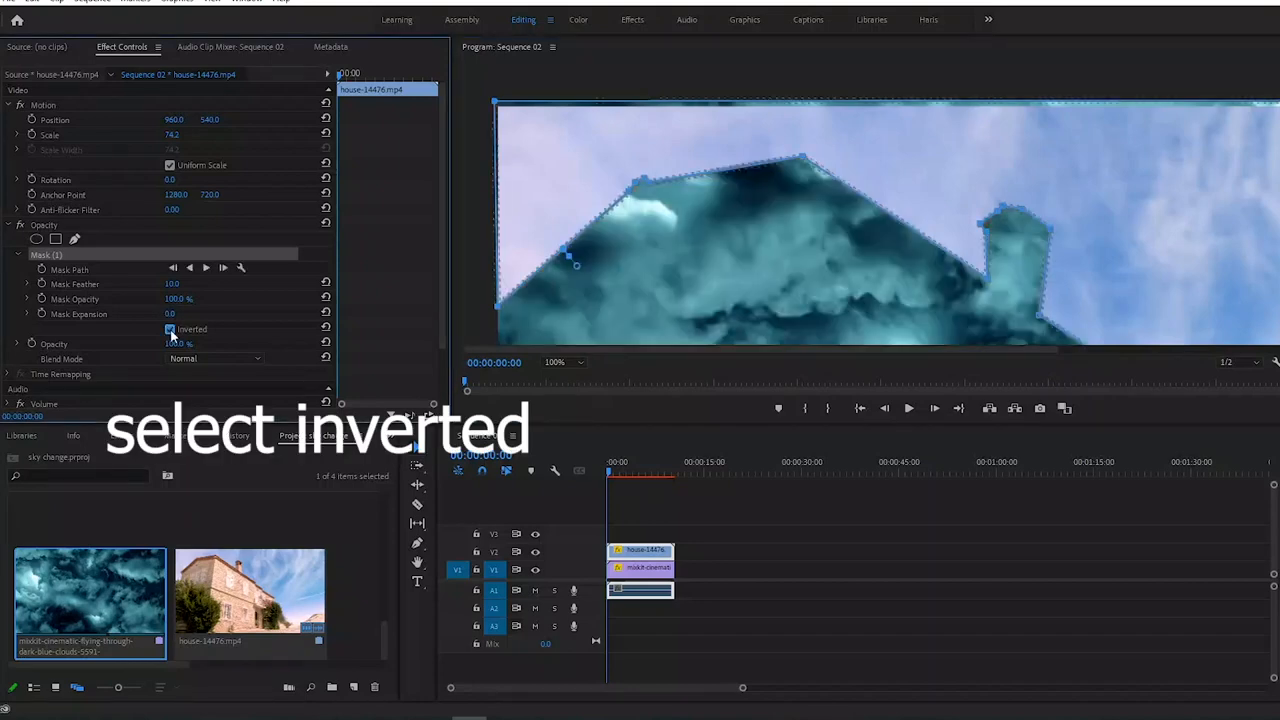
Invert Mask (1) so clouds fill the sky, then expand Basic Correction in the Color workspace
click(170, 328)
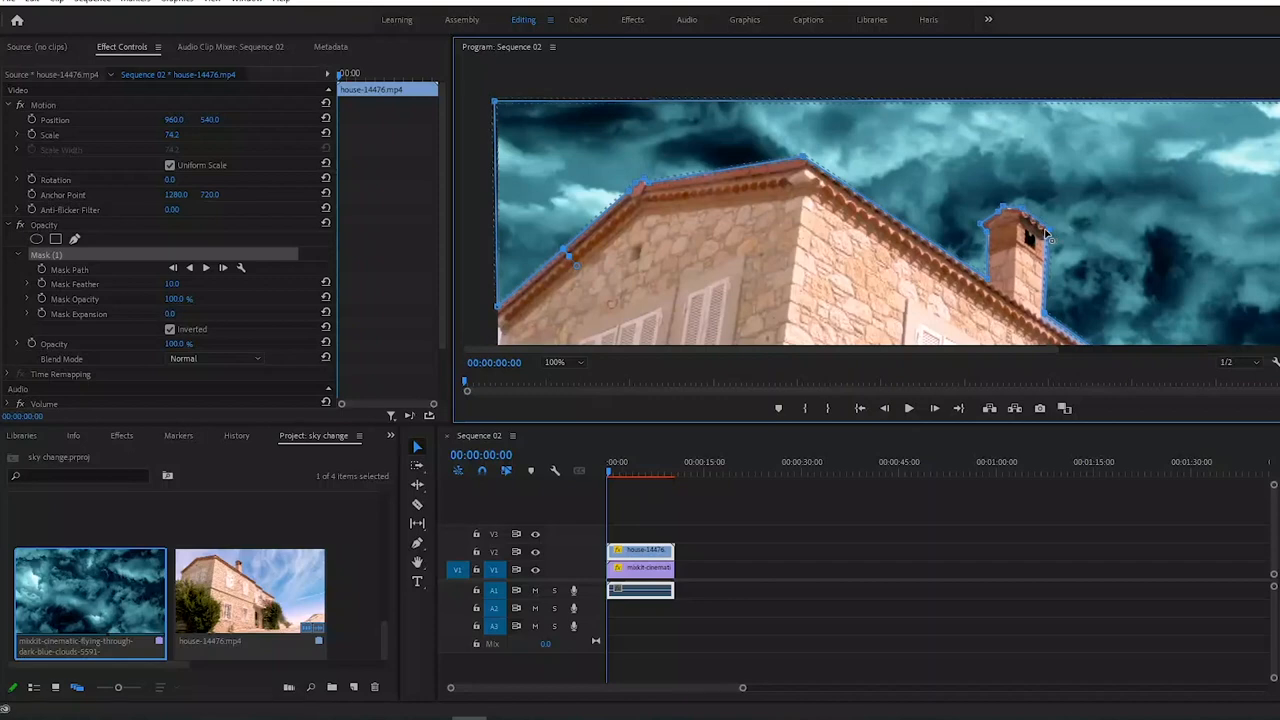
mouse_move(600, 392)
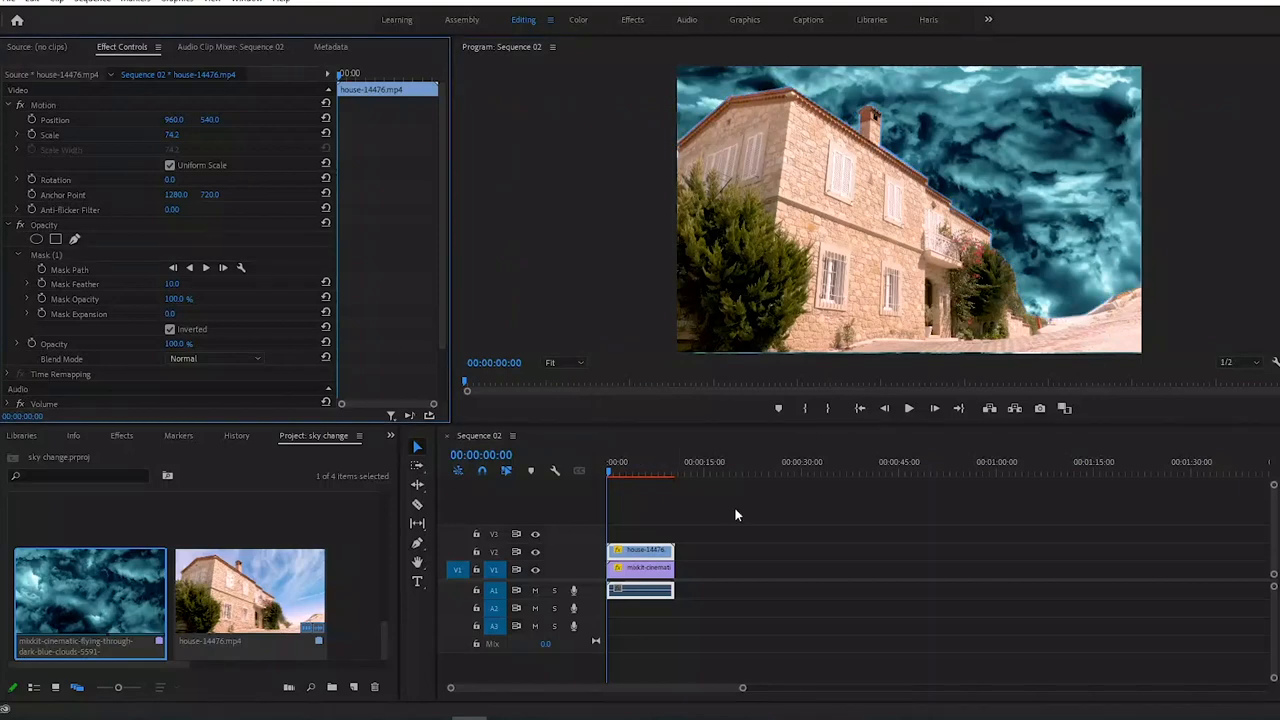
mouse_move(716, 24)
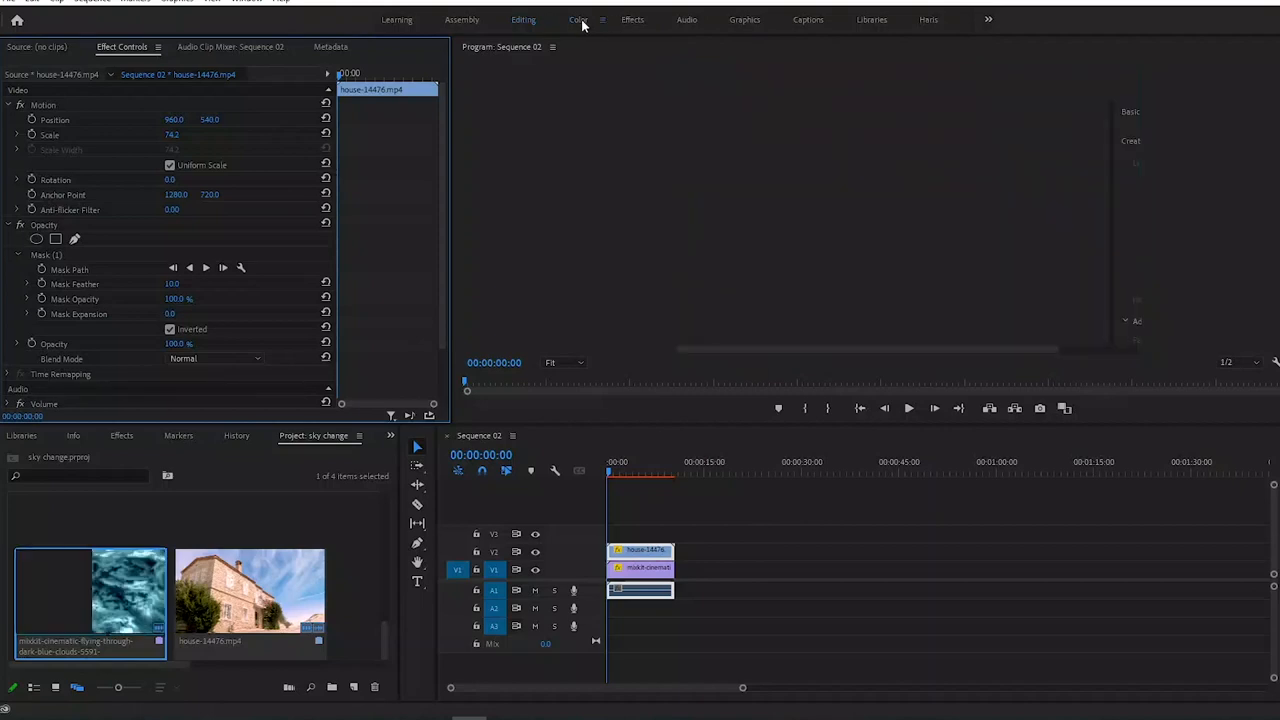
click(576, 20)
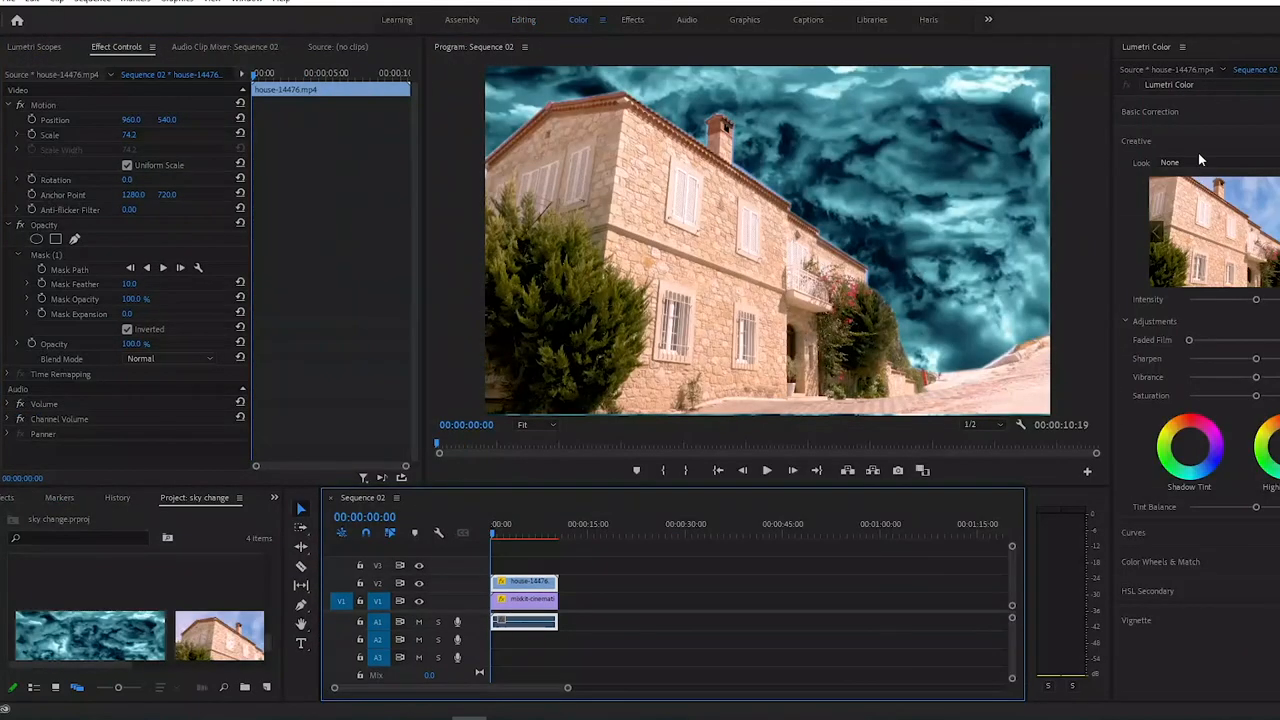
click(1148, 112)
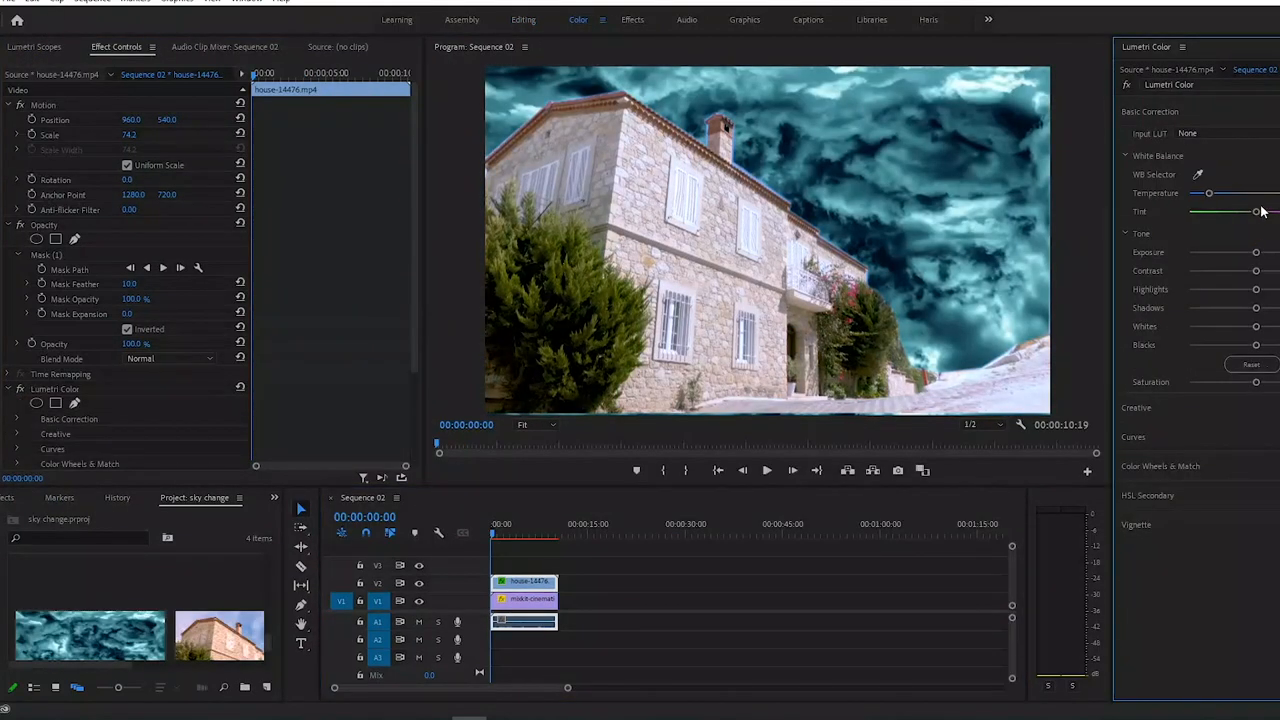